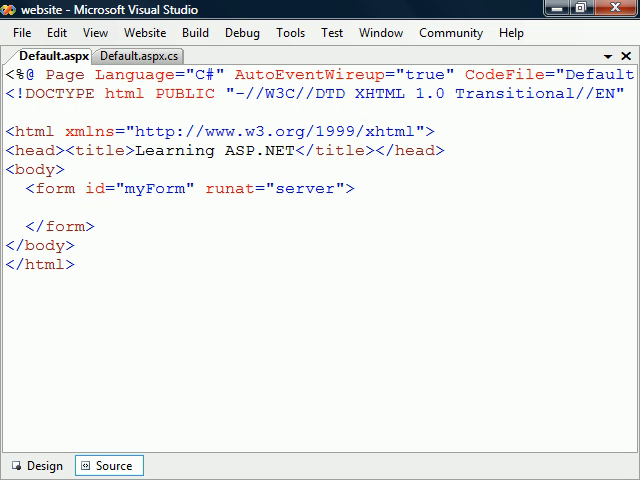
Step: Add <asp:Label runat="server" id="myLabel"></asp:Label> inside the form element of Default.aspx
type("<asp:Label runat=\"server\" id=\"myLabel\"></asp:Label>")
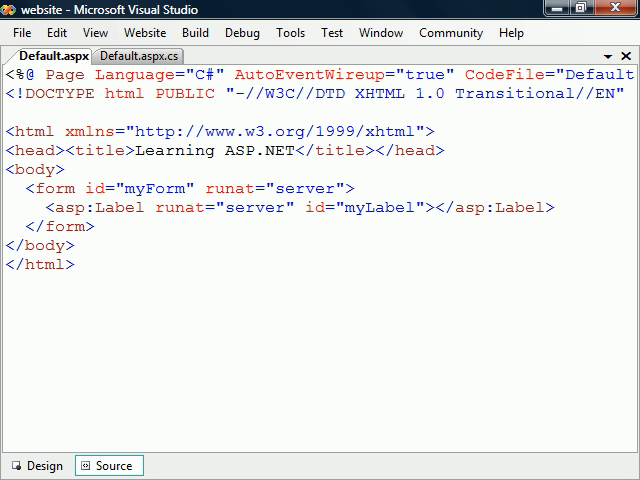
double_click(365, 208)
type("<% %>")
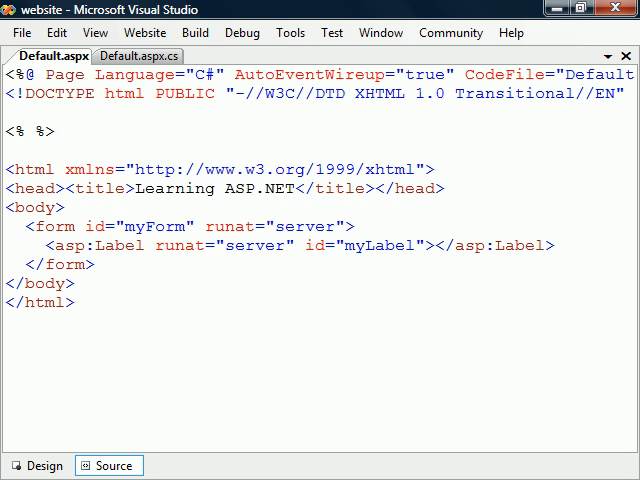
Step: Write <% myLabel.Text = "Hello World"; %> above the html tag and Start Without Debugging from the Debug menu
type("myLabel.")
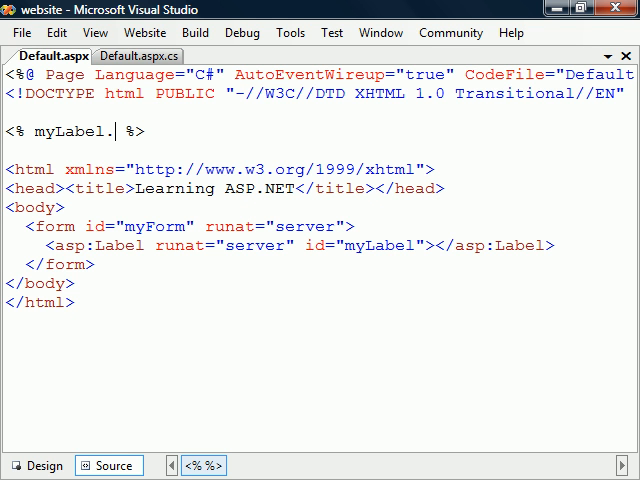
type(".")
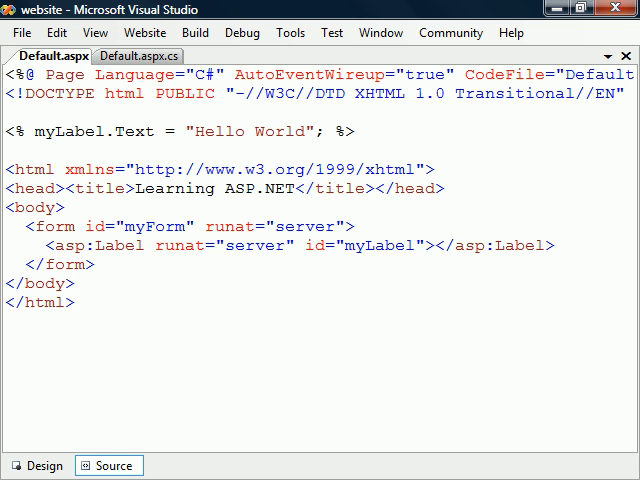
left_click(242, 32)
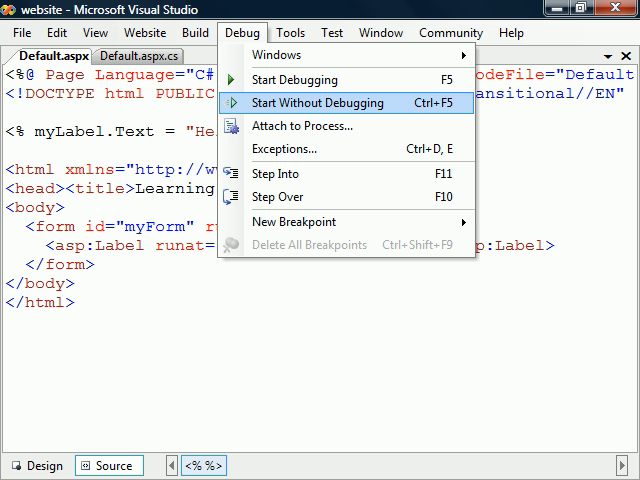
left_click(317, 103)
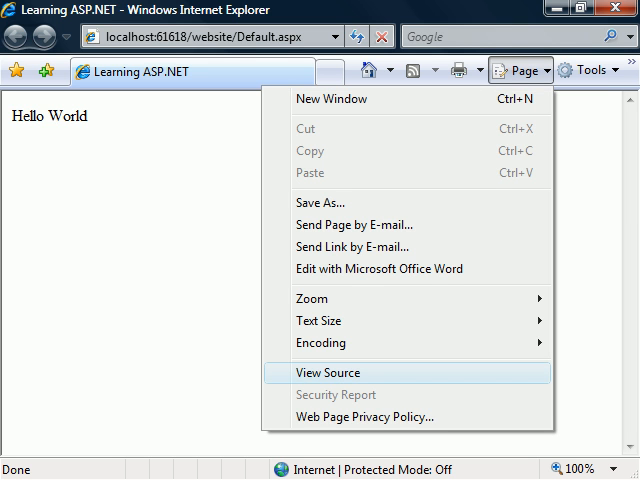
Step: View Source from the Page menu to show myLabel rendered as a span containing Hello World in Notepad
left_click(328, 373)
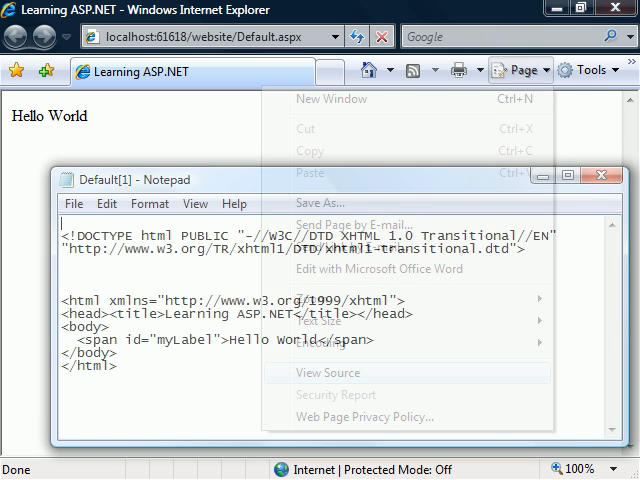